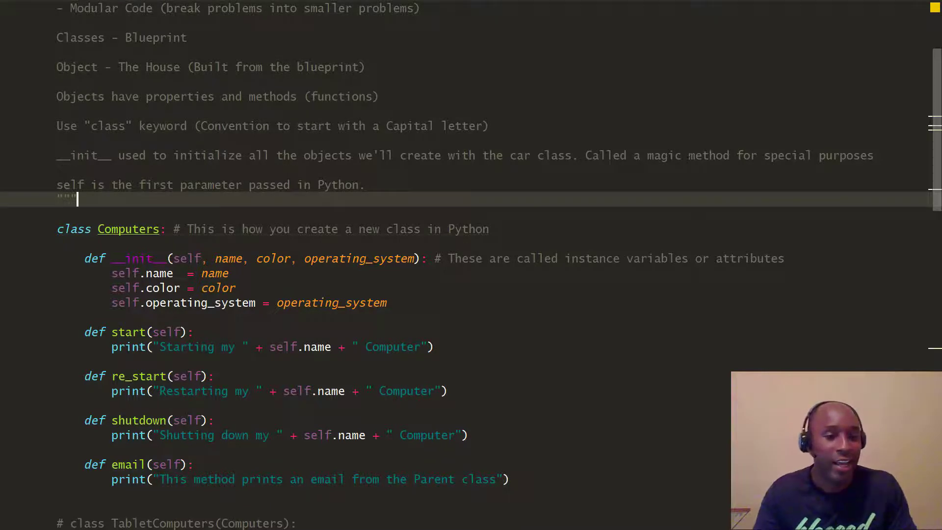
Step: Delete the commented TabletComputers subclass and its test calls, leaving the apple and hp objects
{"action": "scroll", "scroll_direction": "down", "scroll_amount": 3}
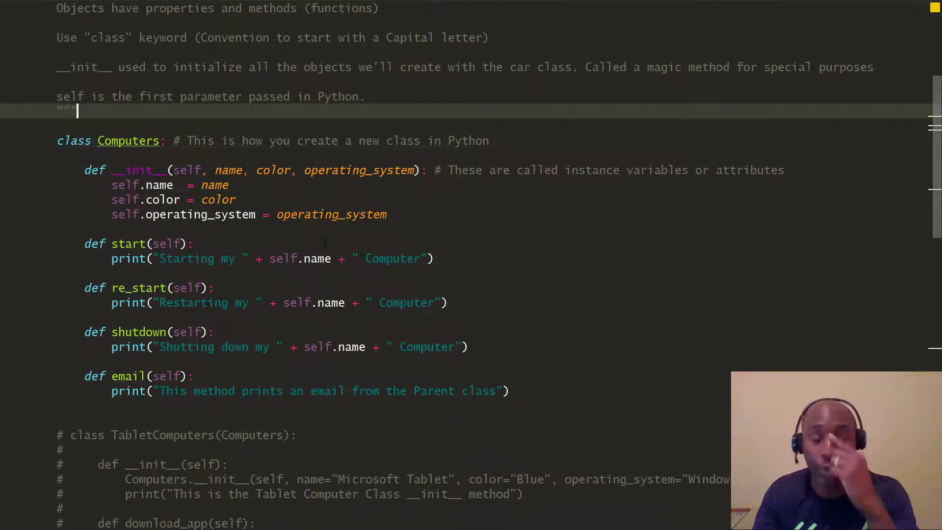
{"action": "scroll", "scroll_direction": "down", "scroll_amount": 3}
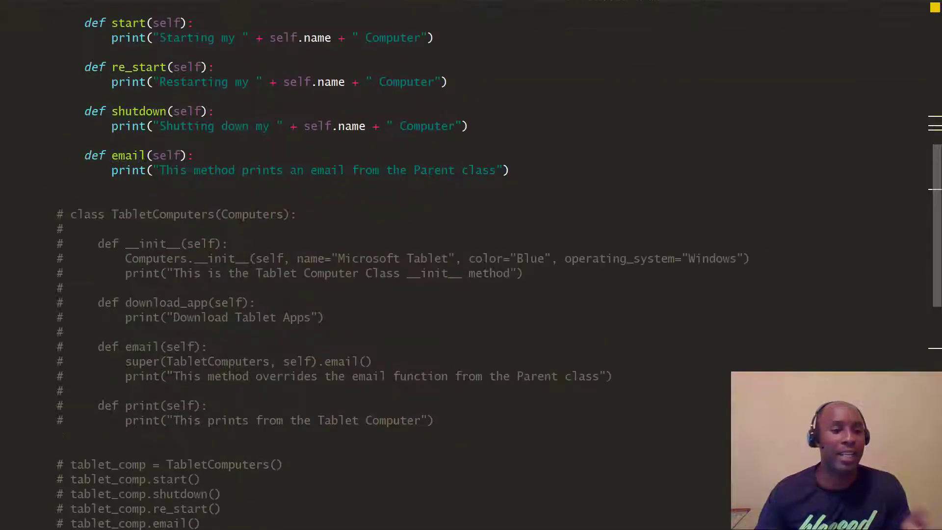
{"action": "scroll", "scroll_direction": "down", "scroll_amount": 3}
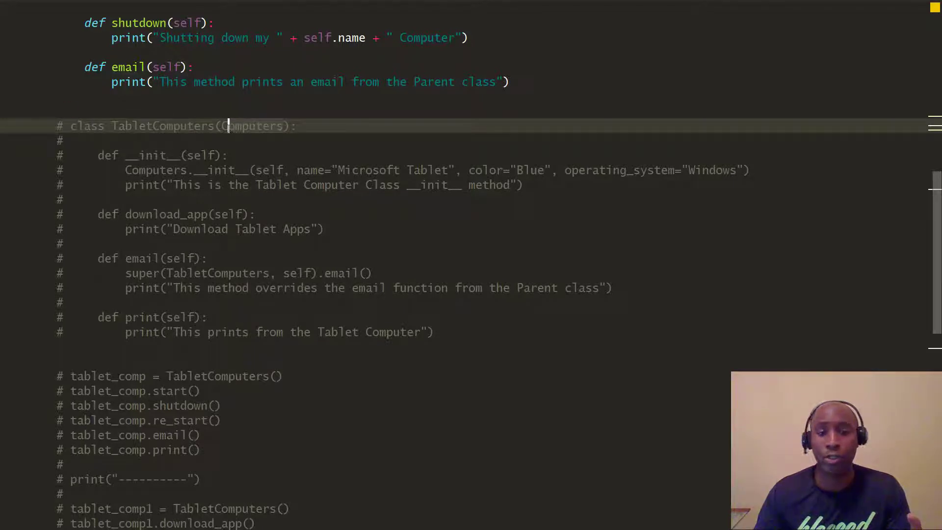
{"action": "scroll", "scroll_direction": "down", "scroll_amount": 3}
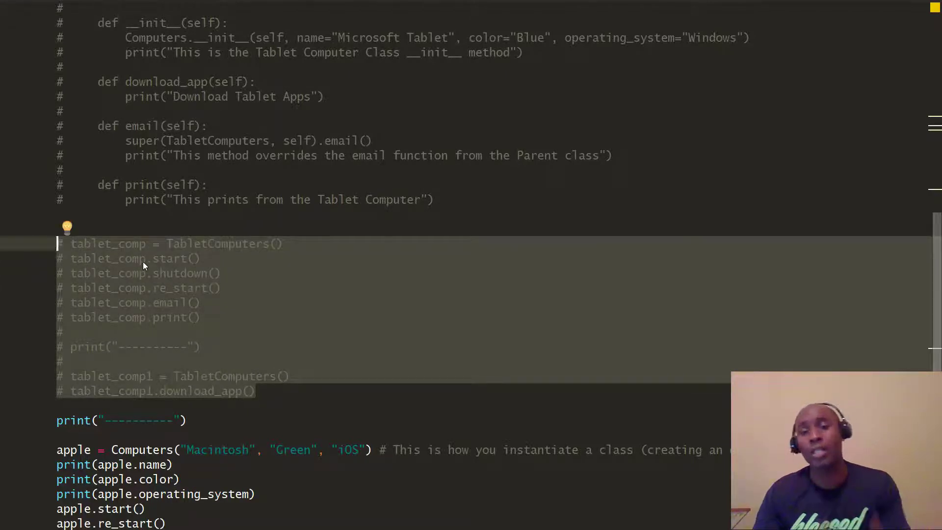
{"action": "left_click", "coordinate": [198, 258]}
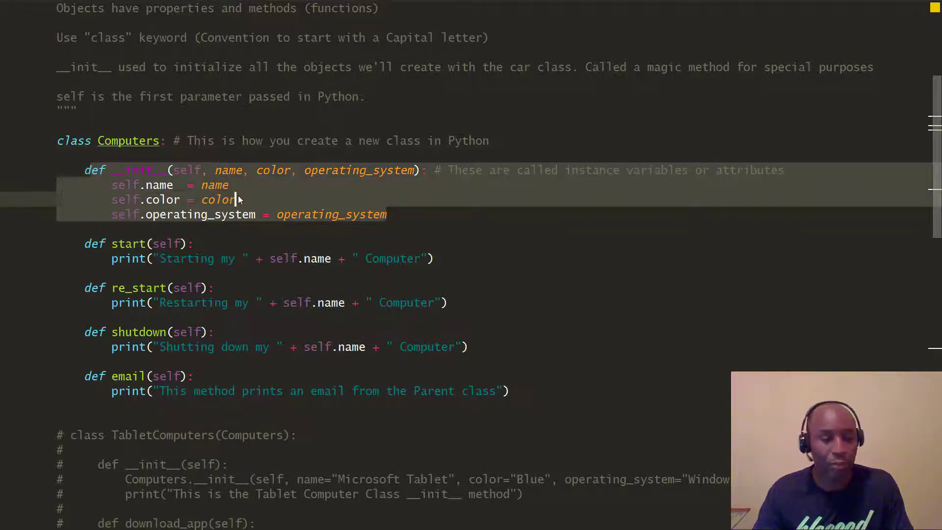
{"action": "scroll", "scroll_direction": "down", "scroll_amount": 3}
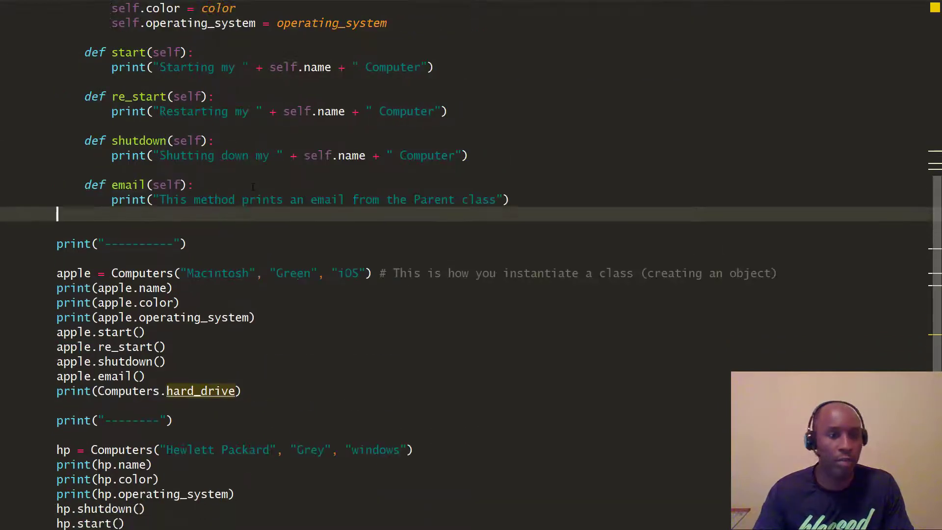
{"action": "scroll", "scroll_direction": "up", "scroll_amount": 3}
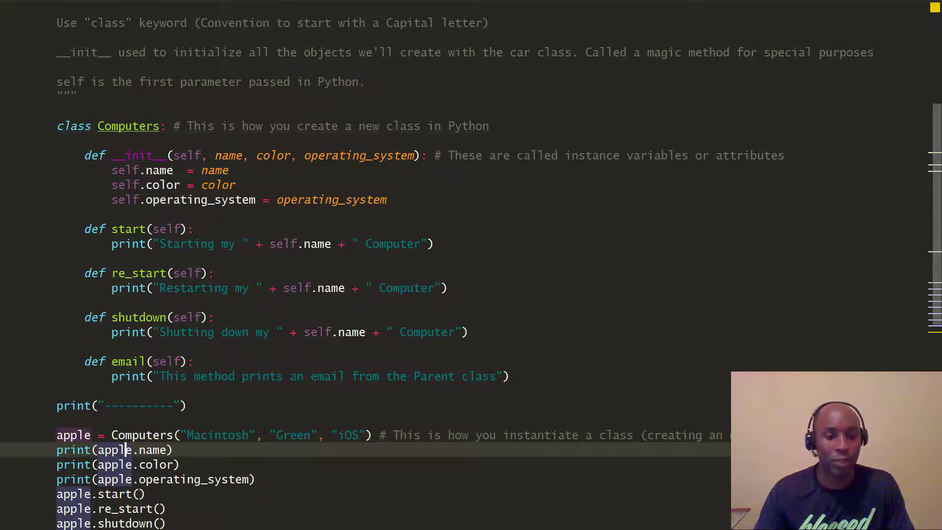
{"action": "left_click", "coordinate": [200, 435]}
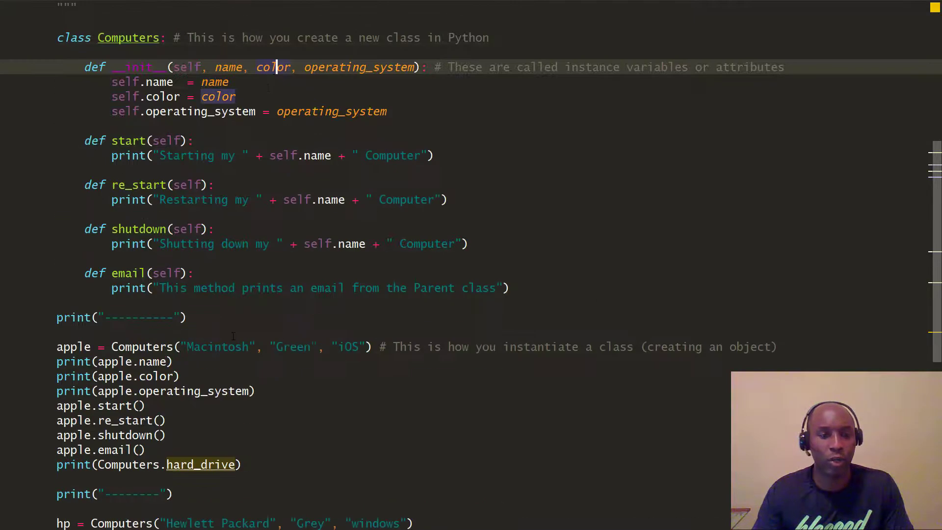
{"action": "scroll", "scroll_direction": "down", "scroll_amount": 3}
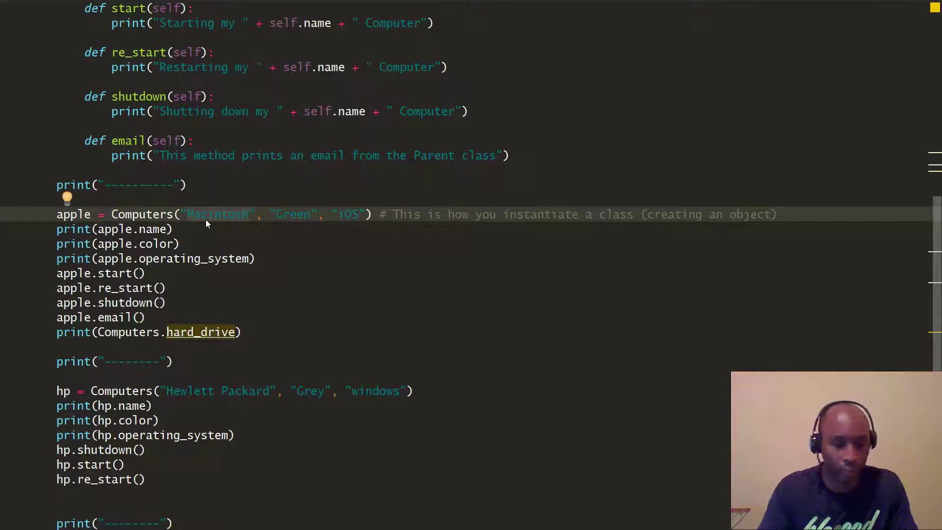
Step: Add a blank indented line under class Computers, above its constructor
{"action": "type", "text": "ABC Comp"}
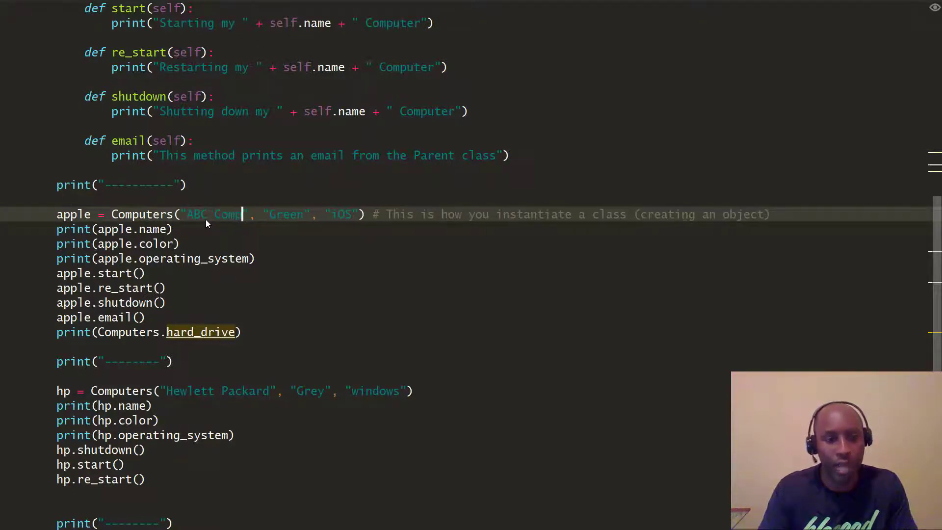
{"action": "type", "text": "uters"}
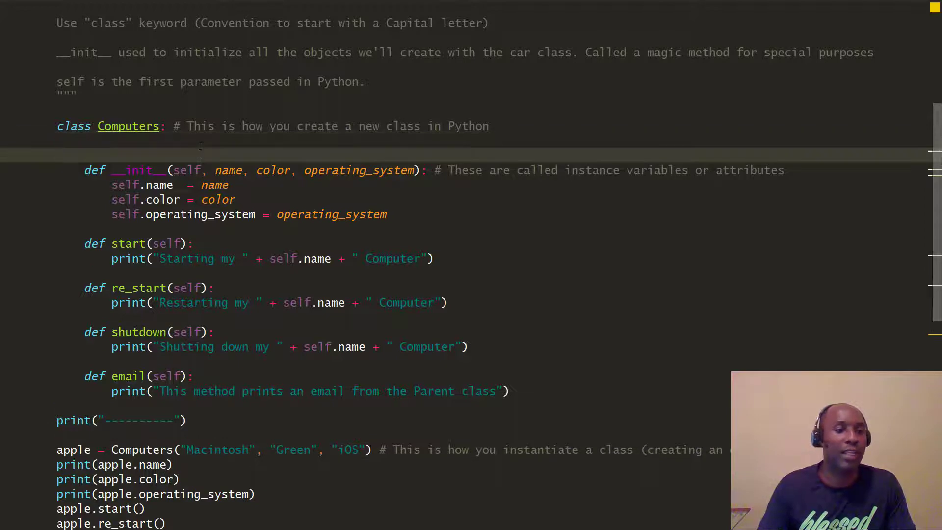
{"action": "key", "text": "enter"}
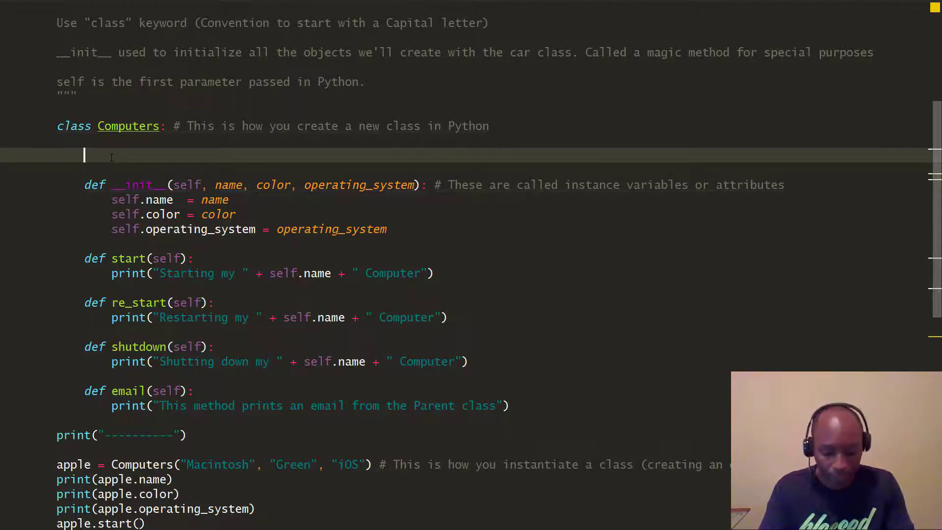
Step: Add the class variable monitor = "flat panel monitor" to Computers
{"action": "type", "text": "mo"}
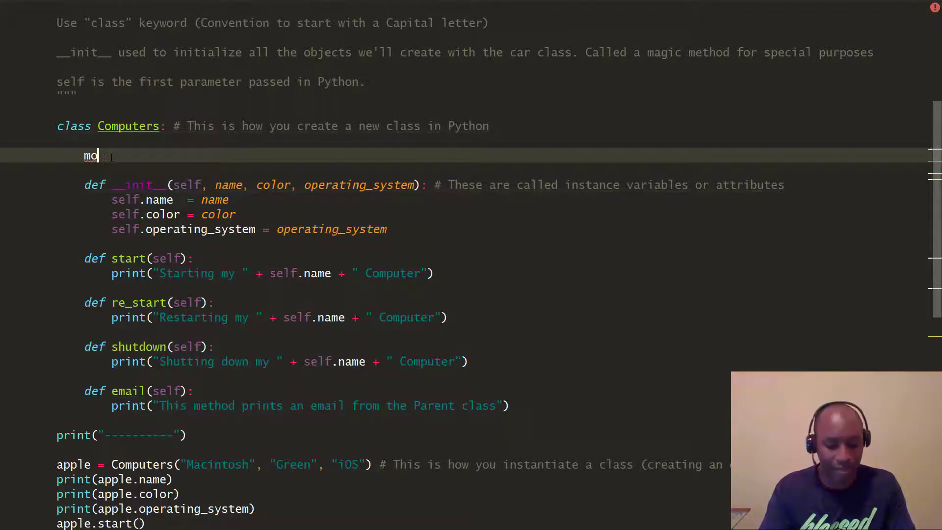
{"action": "type", "text": "nitor = \""}
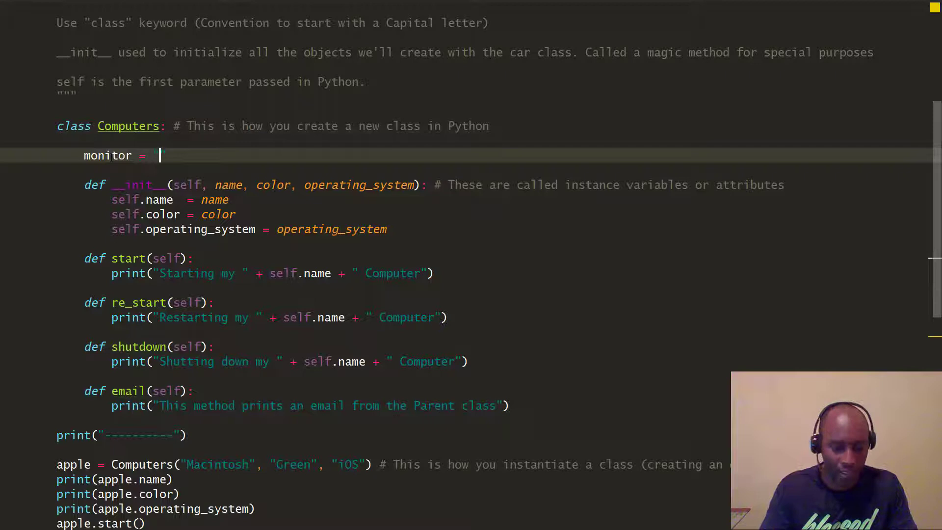
{"action": "type", "text": "\"flat pane"}
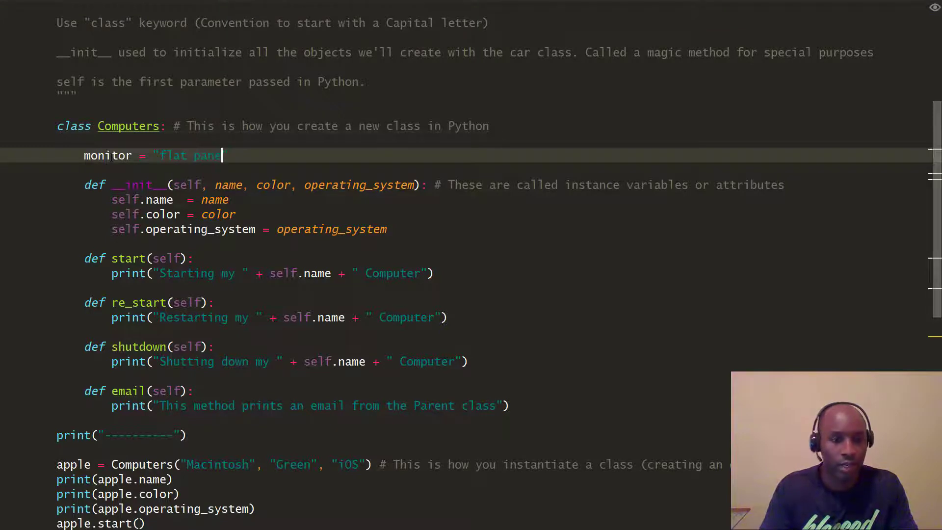
{"action": "type", "text": "mon"}
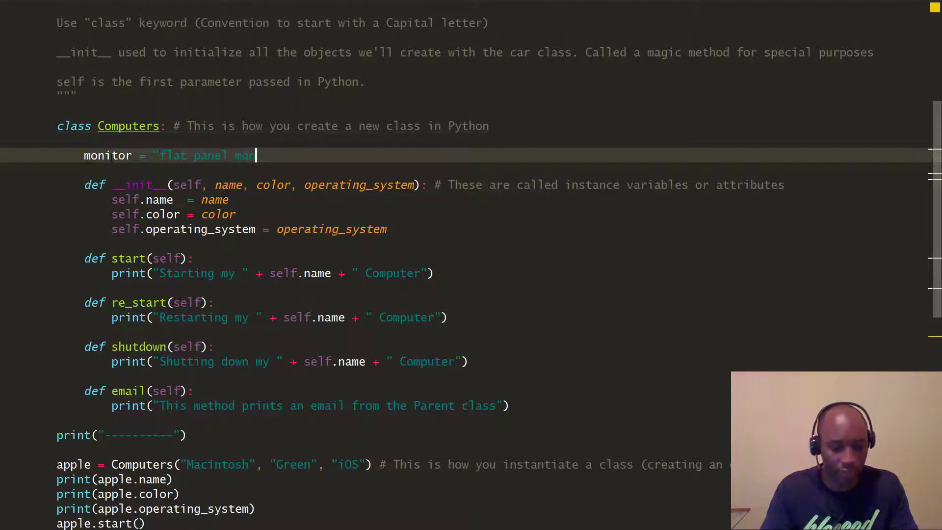
{"action": "type", "text": "itor\""}
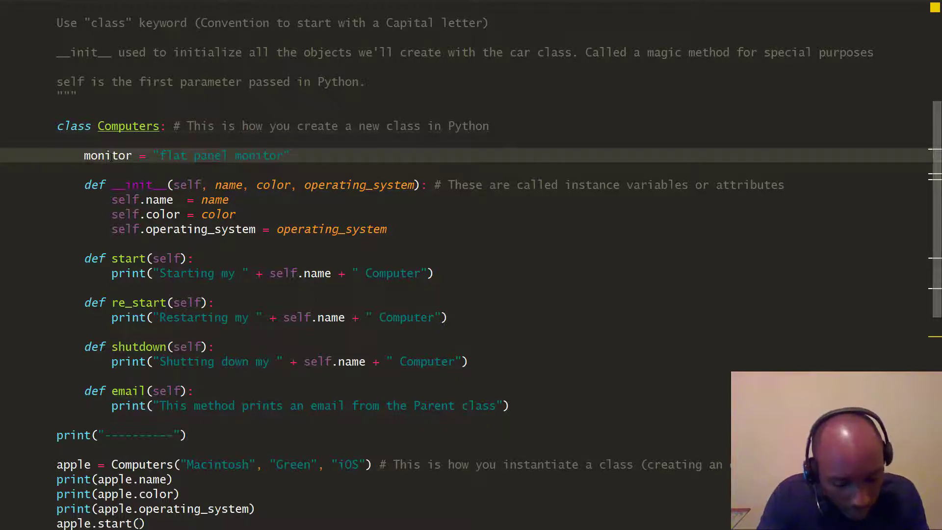
Step: Comment the monitor line with '# This is our class variable/instance.'
{"action": "type", "text": "# This"}
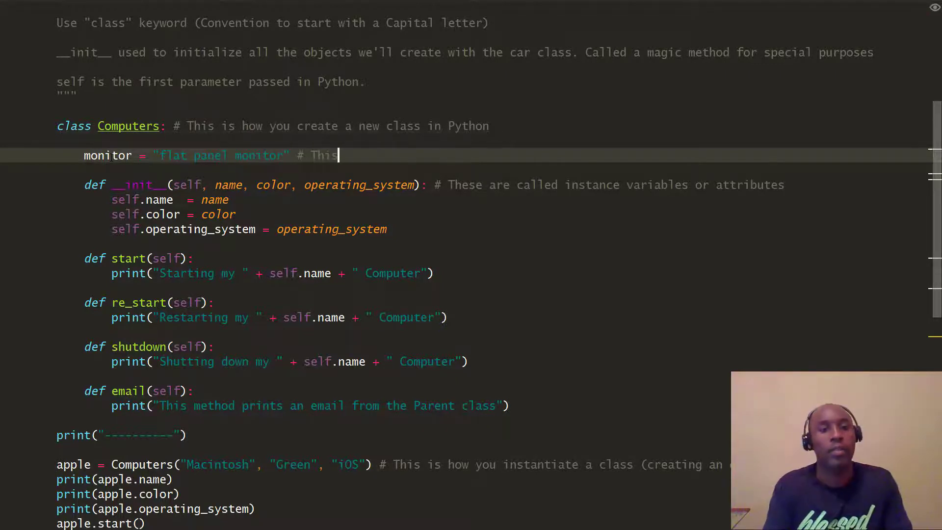
{"action": "type", "text": "is our"}
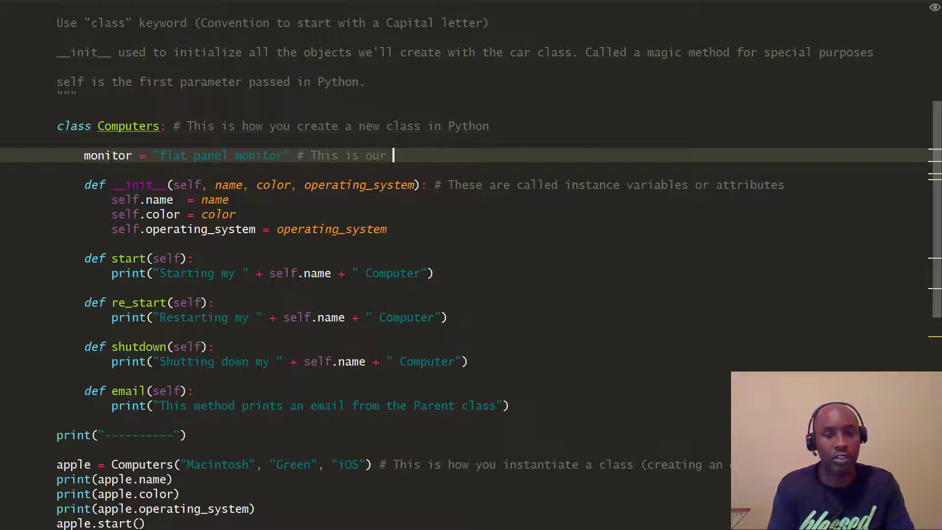
{"action": "type", "text": "class"}
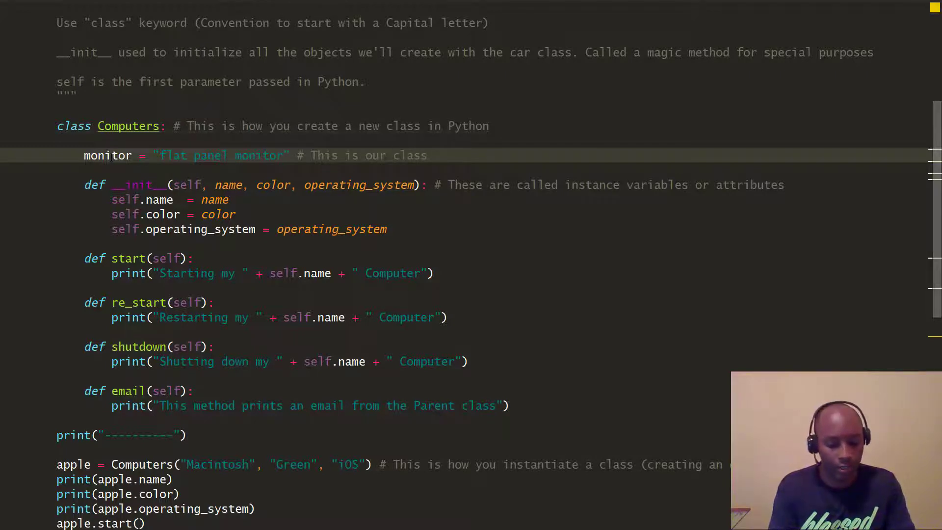
{"action": "type", "text": "vari"}
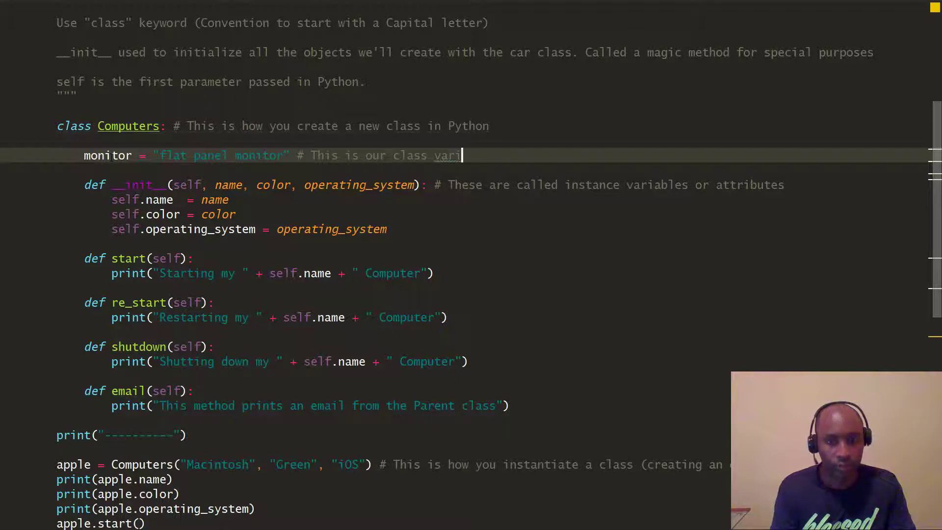
{"action": "key", "text": "Backspace"}
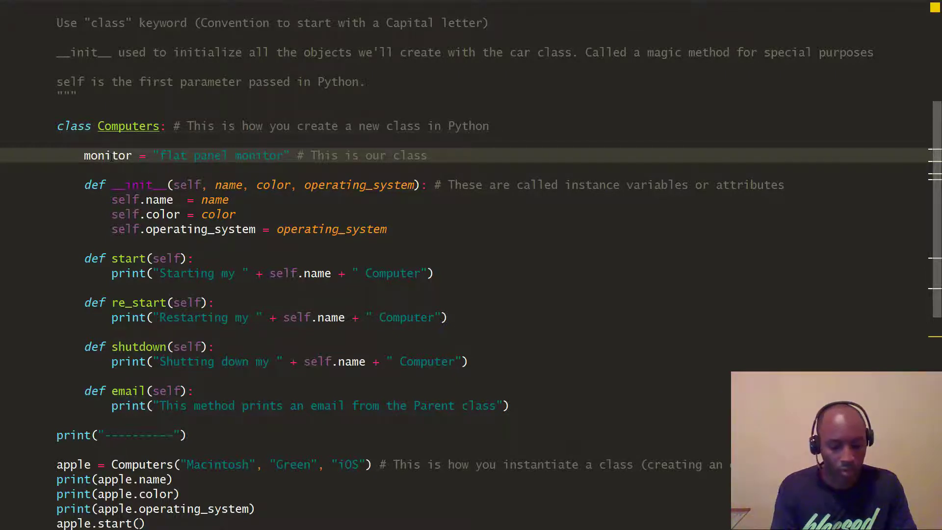
{"action": "type", "text": "variable"}
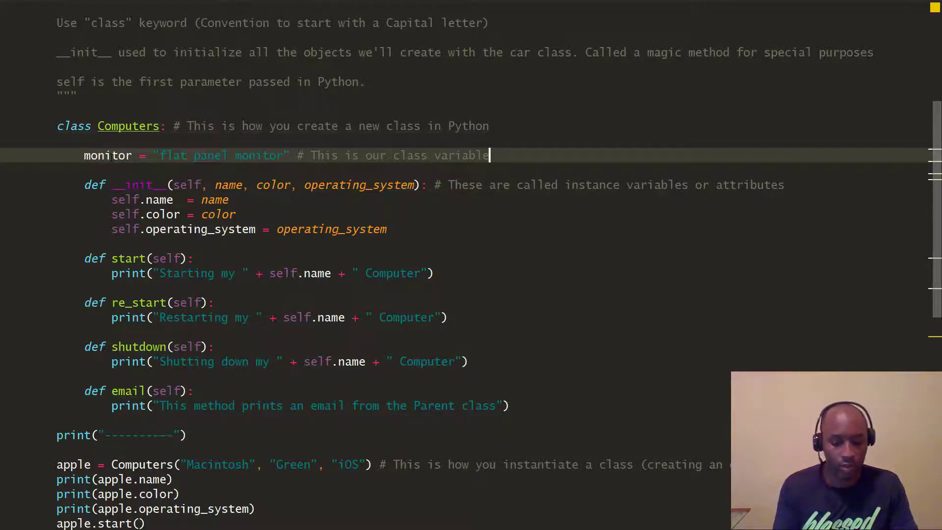
{"action": "type", "text": "/instance."}
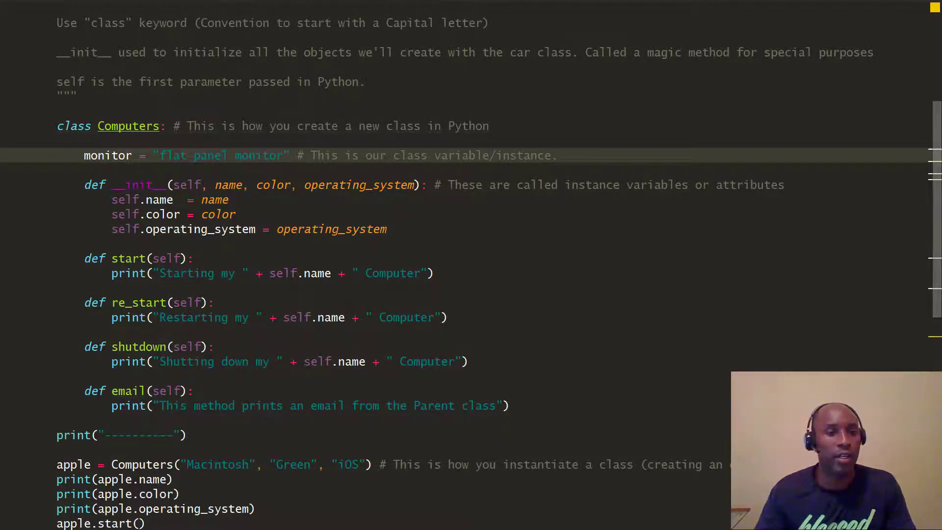
Step: Add a blank line after the print('----------') separator, before the apple object
{"action": "left_click", "coordinate": [84, 155]}
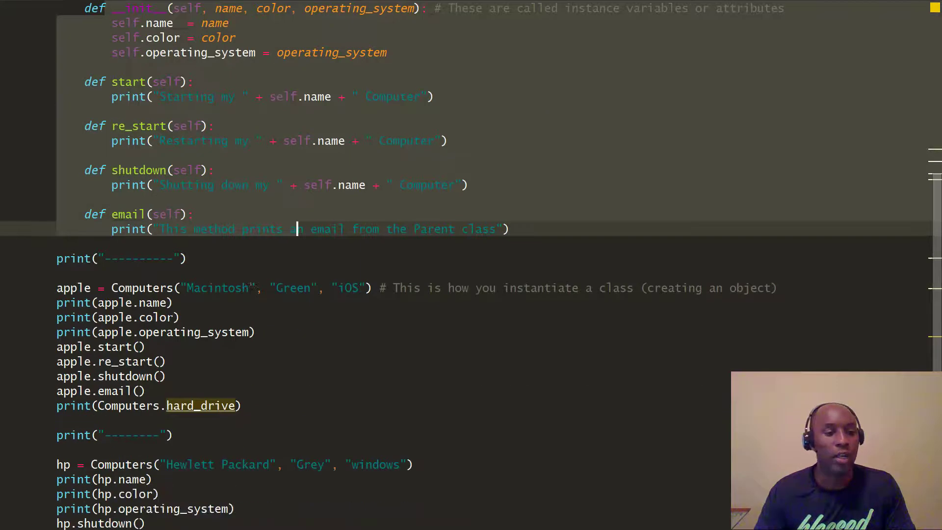
{"action": "scroll", "scroll_direction": "down", "scroll_amount": 3}
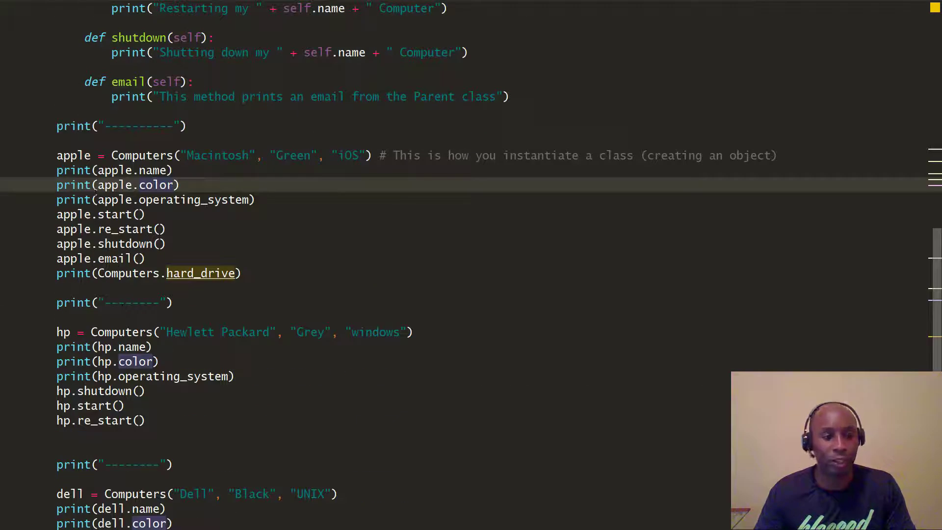
{"action": "scroll", "scroll_direction": "down", "scroll_amount": 3}
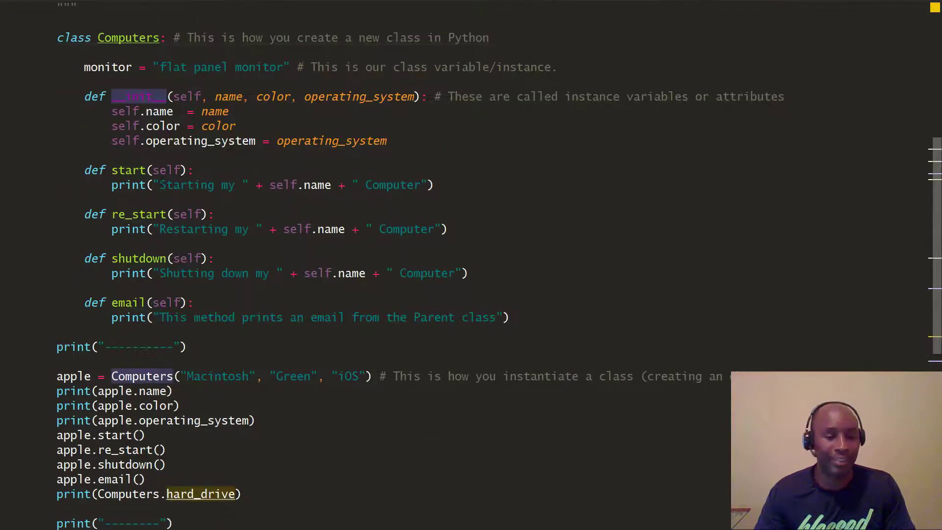
{"action": "scroll", "scroll_direction": "down", "scroll_amount": 3}
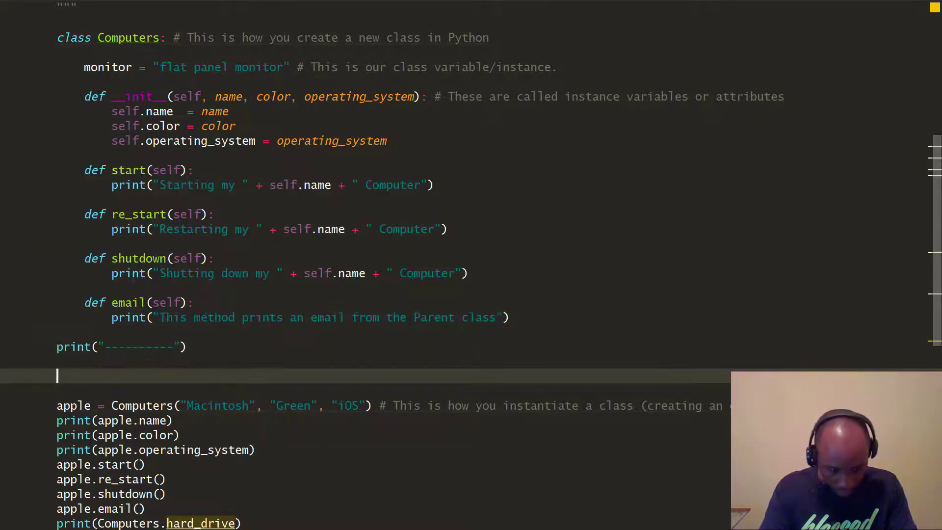
Step: Write print(Computers.monitor) on the new line, using autocomplete for Computers and monitor
{"action": "type", "text": "c"}
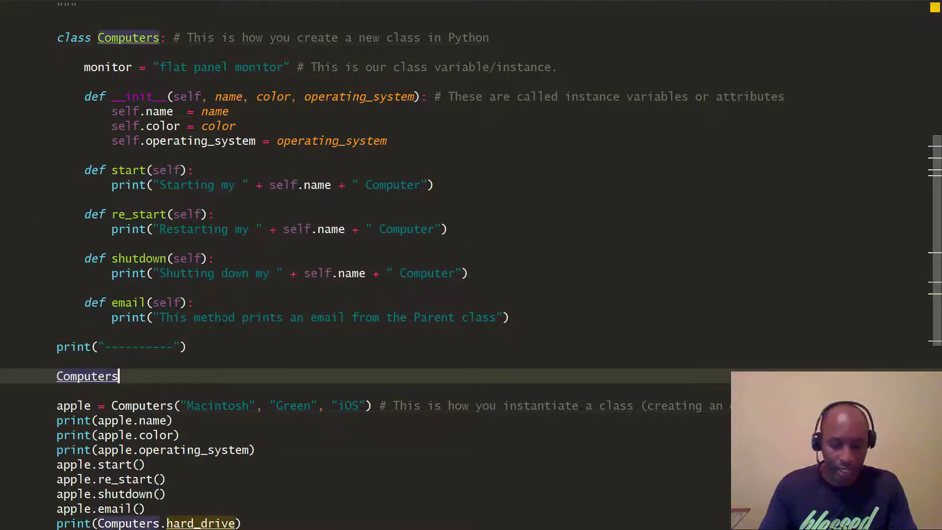
{"action": "type", "text": ".monitor"}
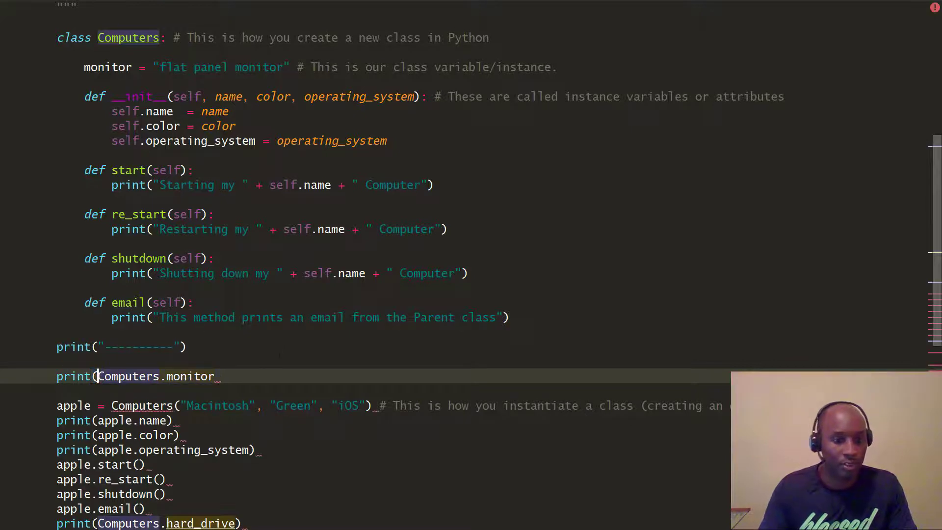
{"action": "type", "text": ")"}
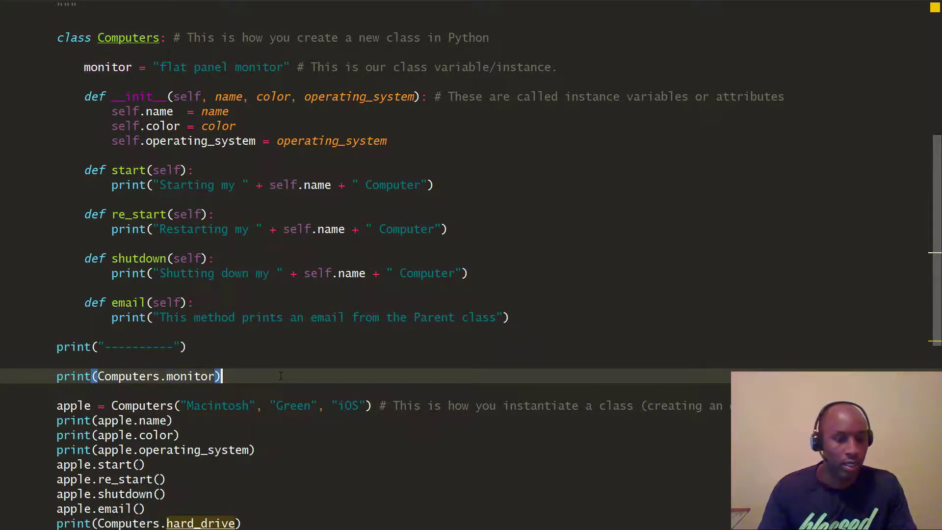
{"action": "scroll", "scroll_direction": "down", "scroll_amount": 3}
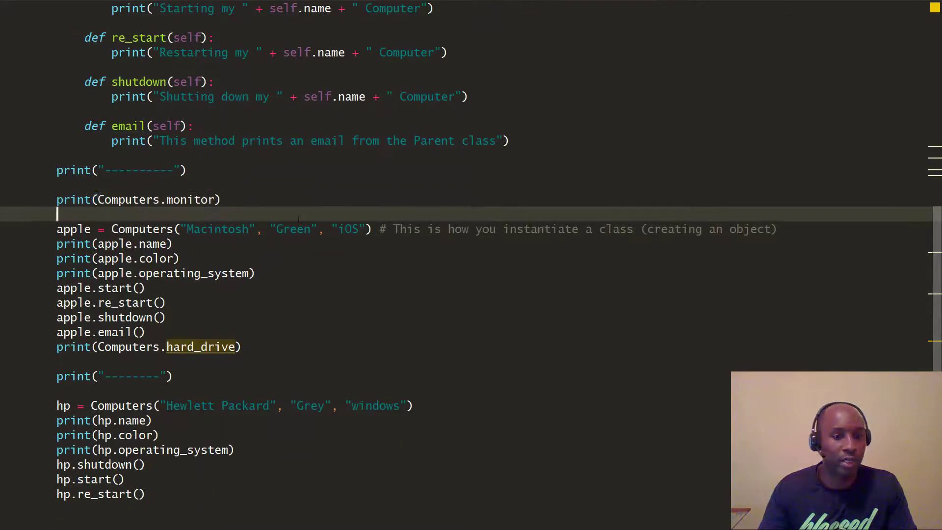
Step: Run 'OP1', review the hard_drive AttributeError output, and go to print(Computers.hard_drive)
{"action": "left_click", "coordinate": [12, 329]}
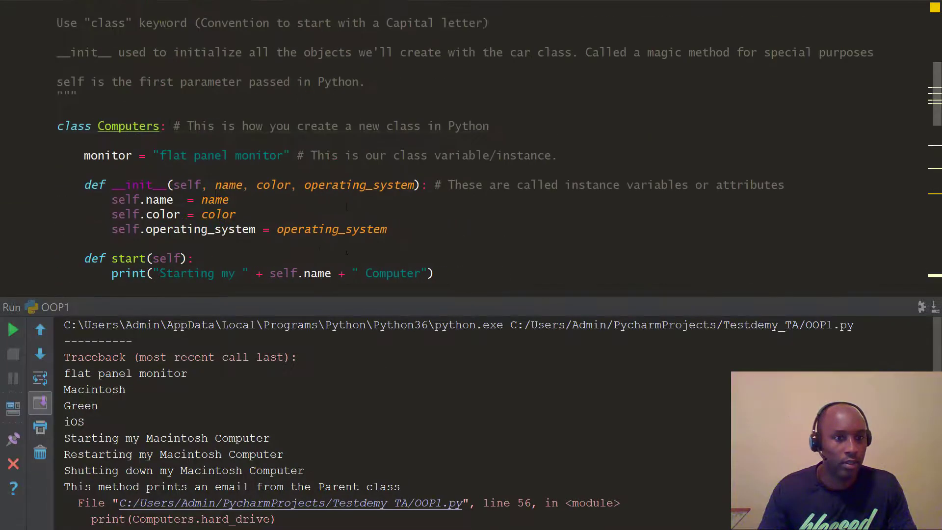
{"action": "scroll", "scroll_direction": "down", "scroll_amount": 3}
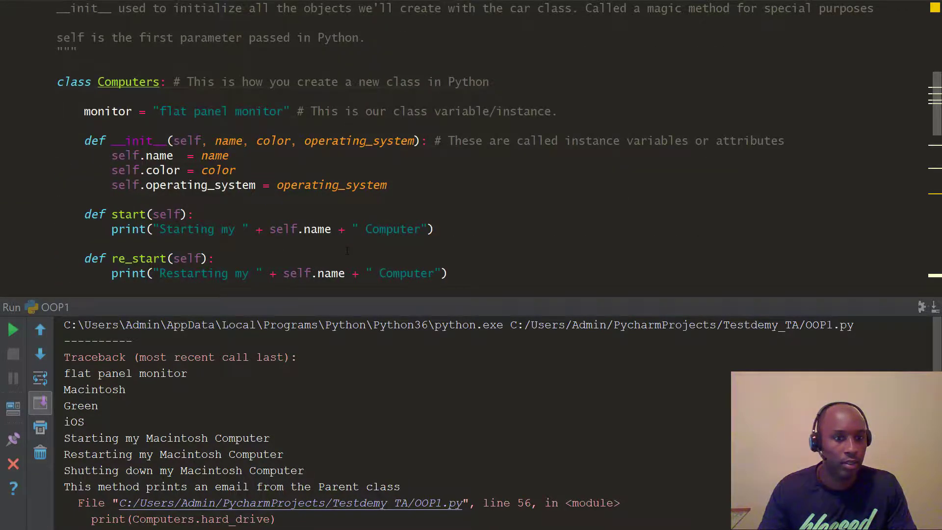
{"action": "scroll", "scroll_direction": "down", "scroll_amount": 3}
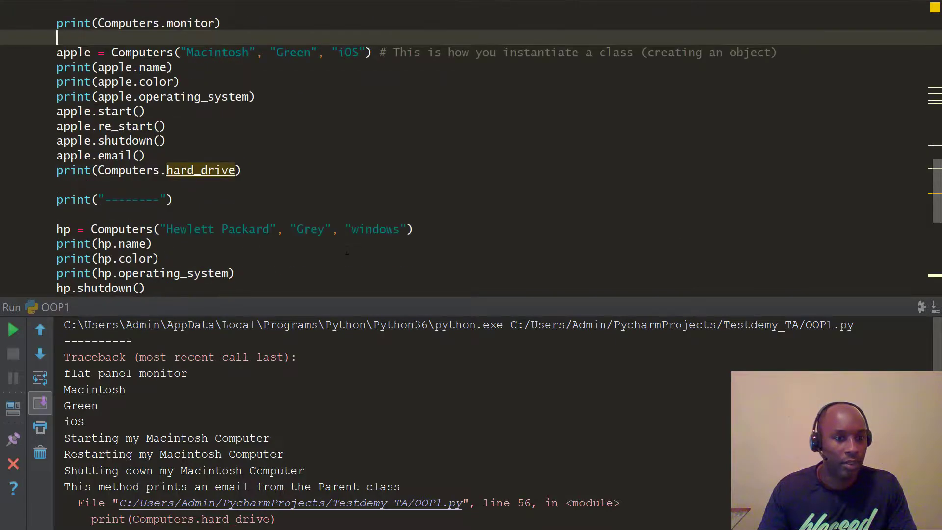
{"action": "left_click", "coordinate": [72, 170]}
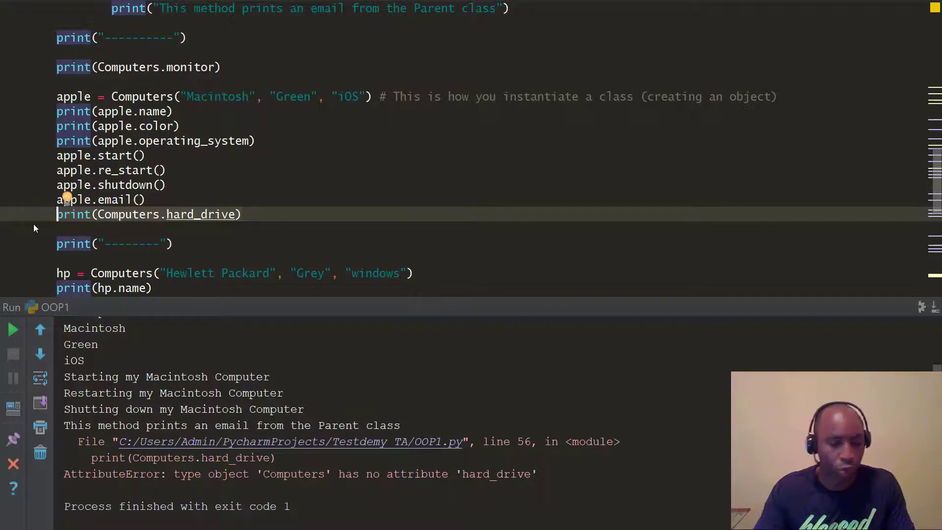
Step: Delete the hard_drive print, rerun cleanly, and change the comment to 'class variables'
{"action": "key", "text": "Delete"}
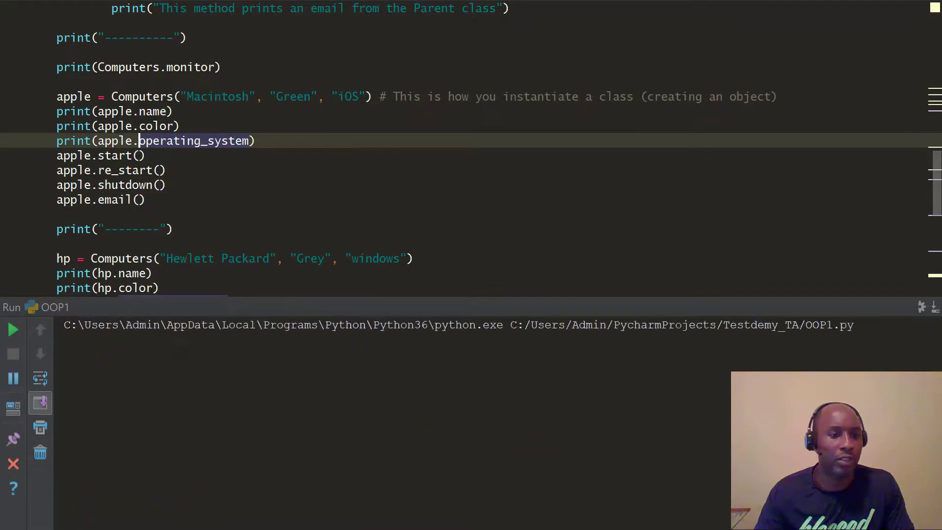
{"action": "left_click", "coordinate": [12, 328]}
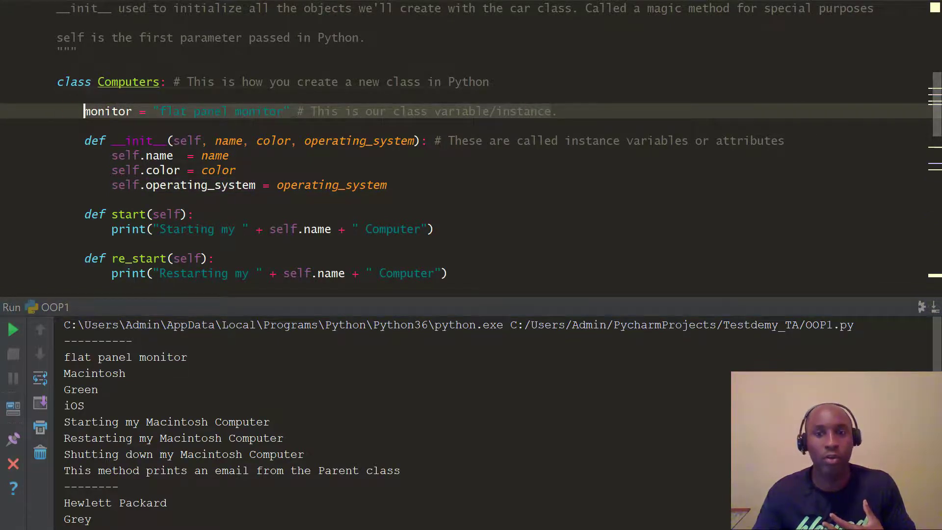
{"action": "left_click", "coordinate": [559, 141]}
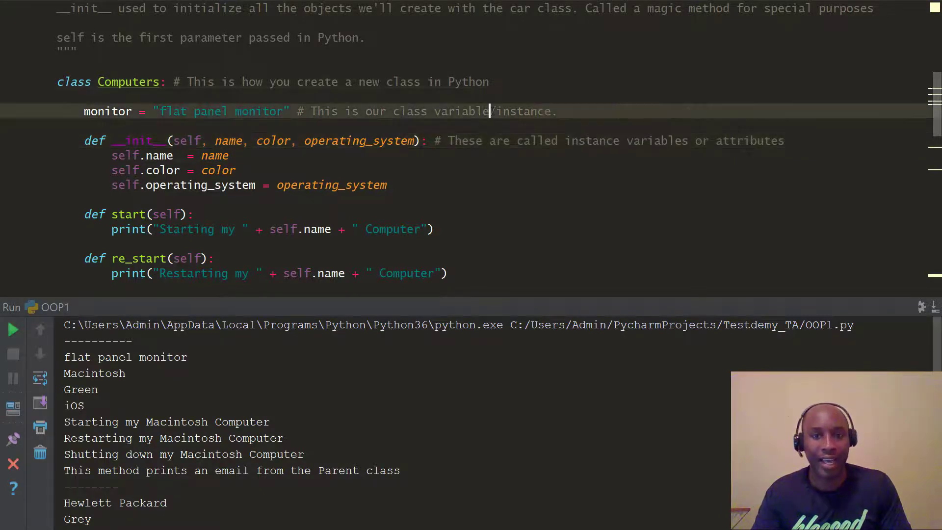
{"action": "type", "text": "s"}
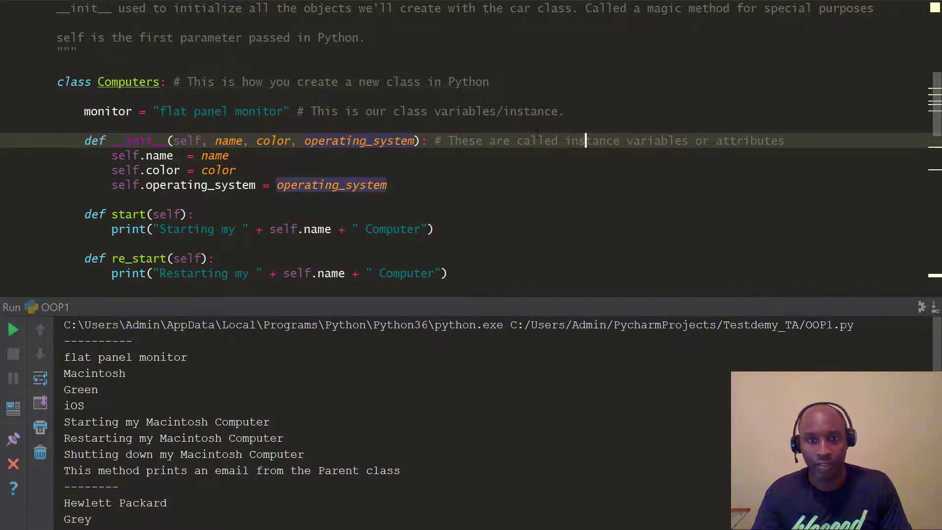
{"action": "scroll", "scroll_direction": "down", "scroll_amount": 3}
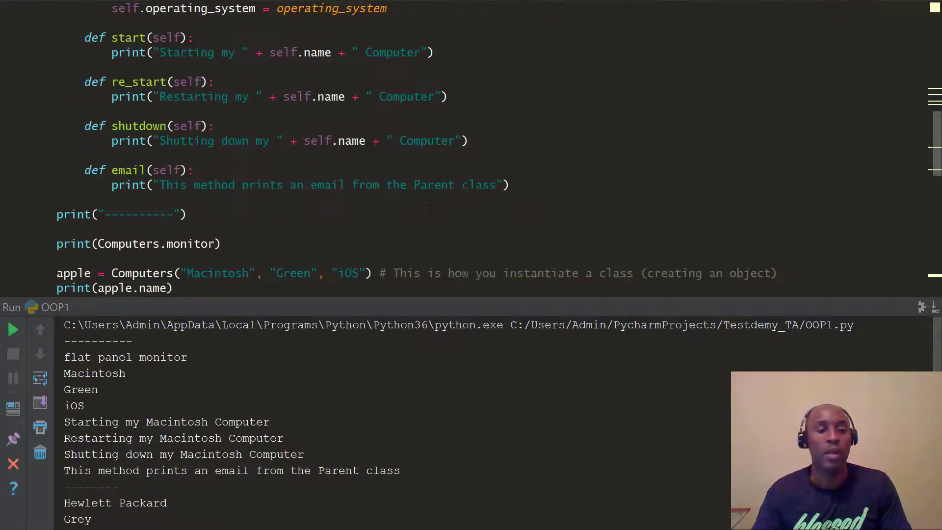